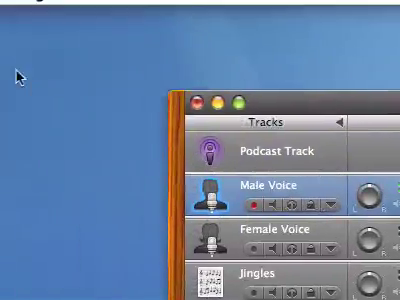
Step: Launch System Preferences from the Apple menu and go to the Sound pane's Output devices
{"action": "left_click", "coordinate": [12, 10]}
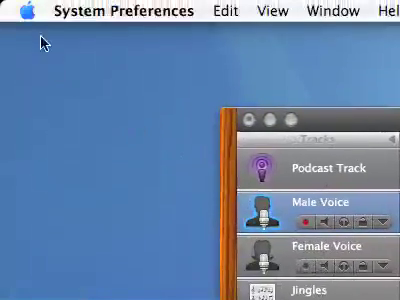
{"action": "left_click", "coordinate": [12, 12]}
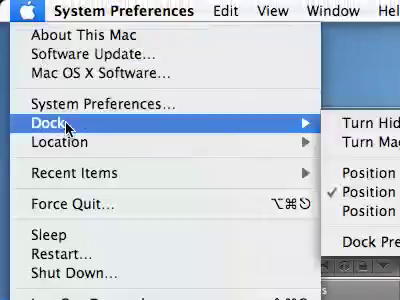
{"action": "mouse_move", "coordinate": [90, 104]}
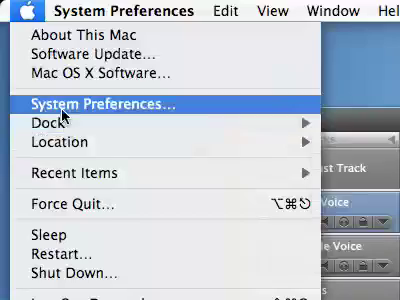
{"action": "left_click", "coordinate": [98, 104]}
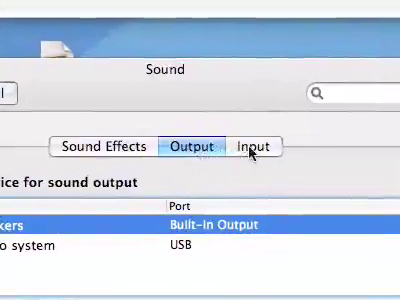
Step: Switch to the Input devices and select the iMic USB audio system, checking its input level
{"action": "left_click", "coordinate": [252, 146]}
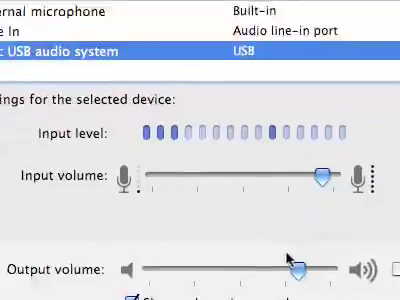
{"action": "scroll", "scroll_direction": "down", "scroll_amount": 3}
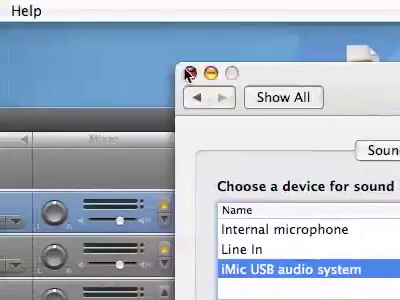
Step: Close System Preferences and dismiss GarageBand's 'Can't record on this Track' alert
{"action": "left_click", "coordinate": [190, 68]}
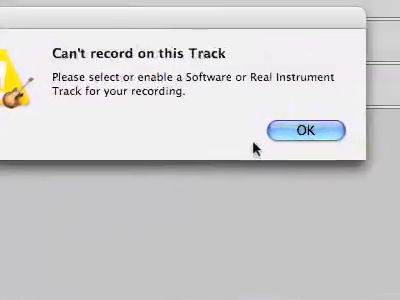
{"action": "left_click", "coordinate": [304, 130]}
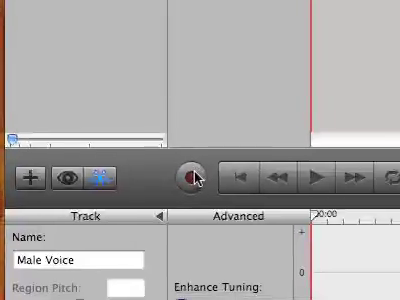
{"action": "mouse_move", "coordinate": [188, 176]}
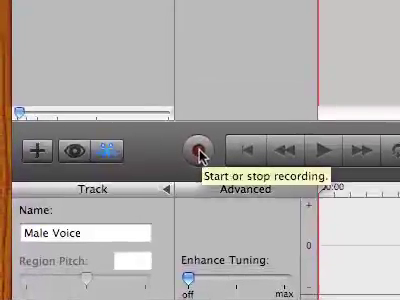
{"action": "mouse_move", "coordinate": [200, 152]}
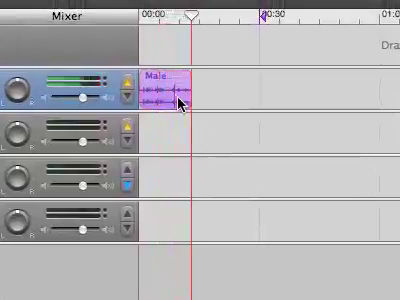
Step: Record a spoken 'Voice' take onto the Male Voice track
{"action": "type", "text": "Voice"}
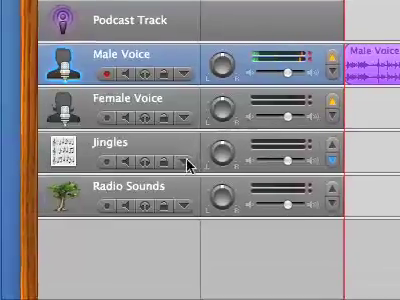
Step: Browse through the iTunes Library song list in the Media Browser
{"action": "scroll", "scroll_direction": "down", "scroll_amount": 3}
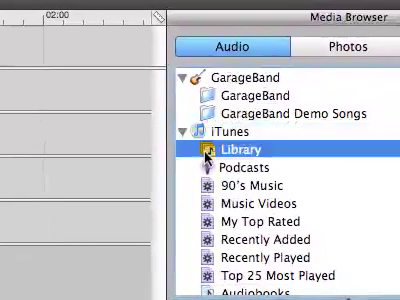
{"action": "scroll", "scroll_direction": "down", "scroll_amount": 3}
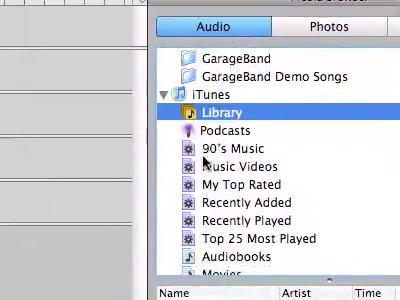
{"action": "scroll", "scroll_direction": "down", "scroll_amount": 3}
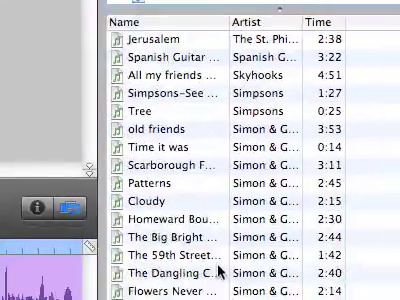
{"action": "scroll", "scroll_direction": "down", "scroll_amount": 3}
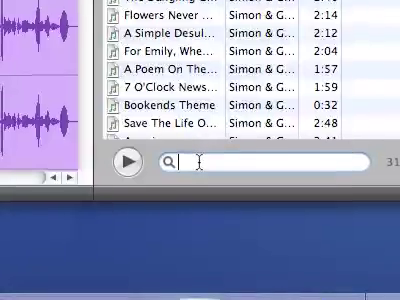
{"action": "scroll", "scroll_direction": "up", "scroll_amount": 3}
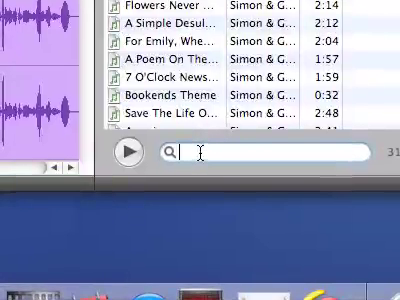
Step: Search the Media Browser for 'intro' and pick Tom Waits' Opening Intro from the results
{"action": "type", "text": "int"}
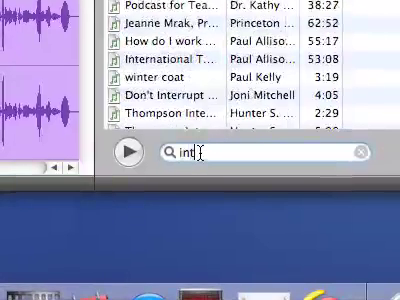
{"action": "type", "text": "ro"}
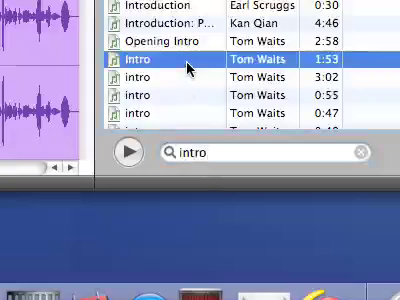
{"action": "scroll", "scroll_direction": "down", "scroll_amount": 3}
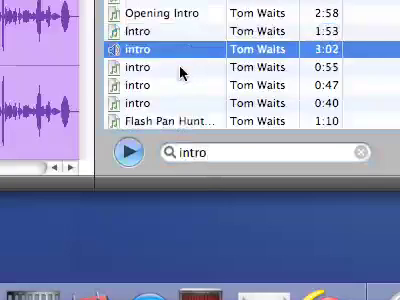
{"action": "left_click", "coordinate": [180, 68]}
{"action": "type", "text": "open"}
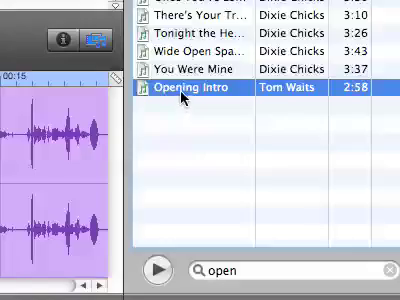
Step: Drag Opening Intro into the timeline as its own track below the voice tracks
{"action": "left_click_drag", "start_coordinate": [196, 96], "coordinate": [78, 104]}
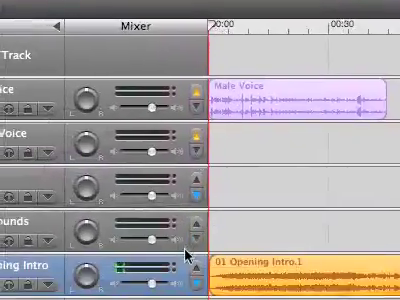
{"action": "scroll", "scroll_direction": "down", "scroll_amount": 3}
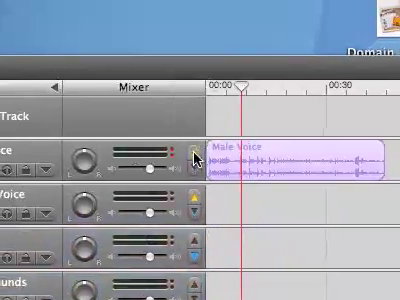
{"action": "mouse_move", "coordinate": [184, 152]}
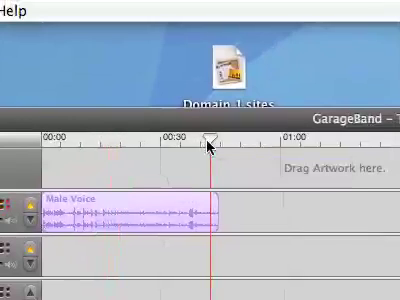
Step: Drag along the ruler near 00:30 to reveal the Podcast Track's episode artwork area
{"action": "left_click_drag", "start_coordinate": [204, 138], "coordinate": [218, 138]}
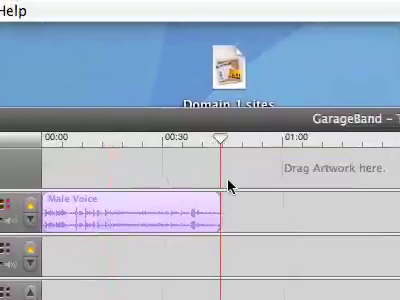